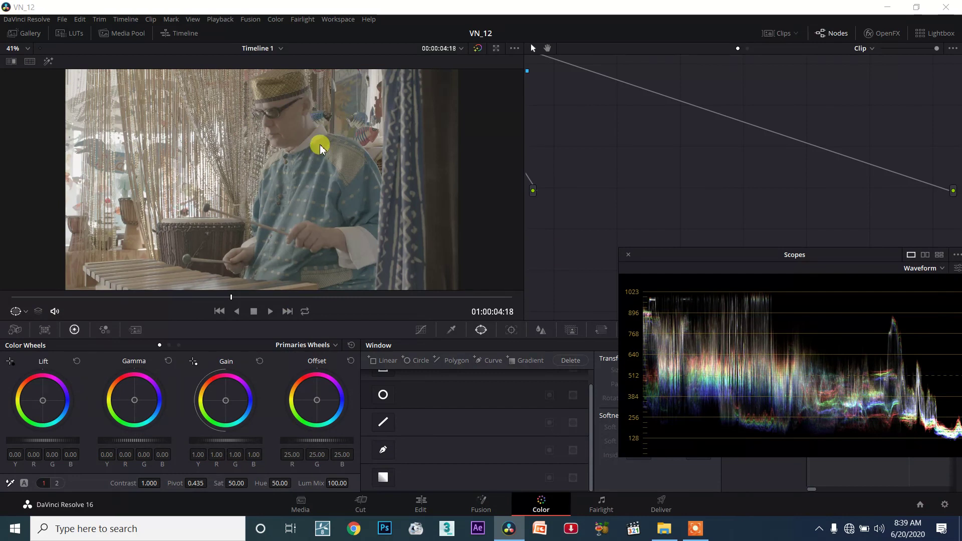
{"action": "mouse_move", "coordinate": [203, 365]}
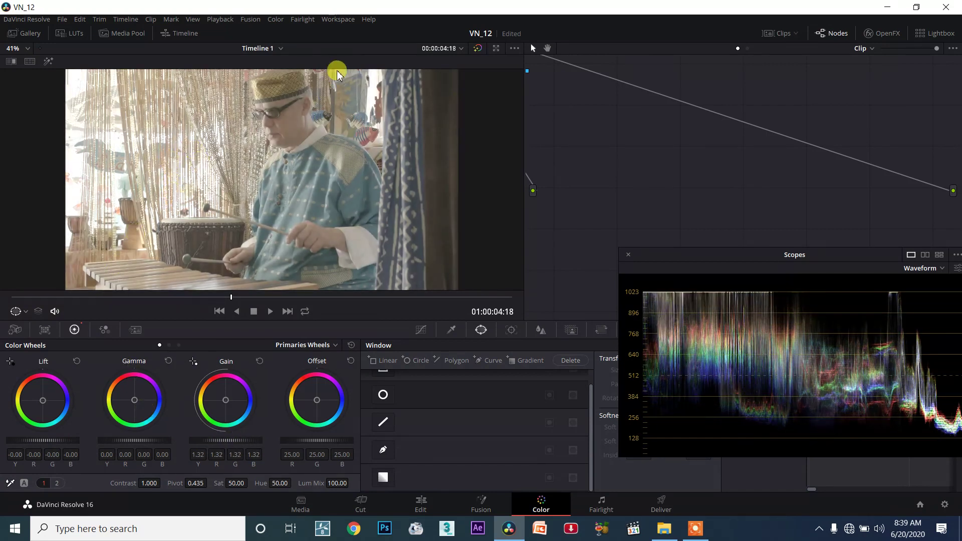
{"action": "mouse_move", "coordinate": [187, 98]}
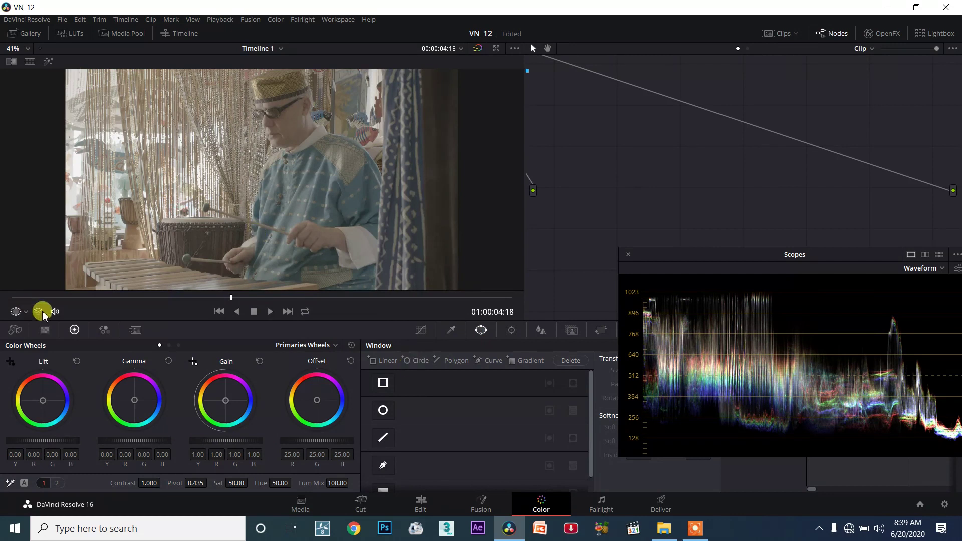
Try the rectangular window, switch it off, then enable a polygon window in the frame's upper left
{"action": "left_click", "coordinate": [382, 383]}
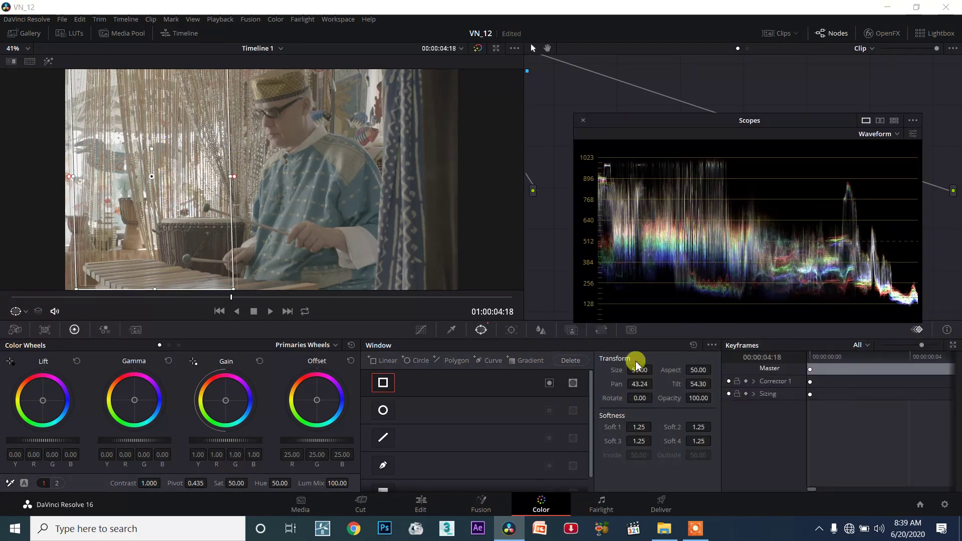
{"action": "left_click", "coordinate": [383, 410]}
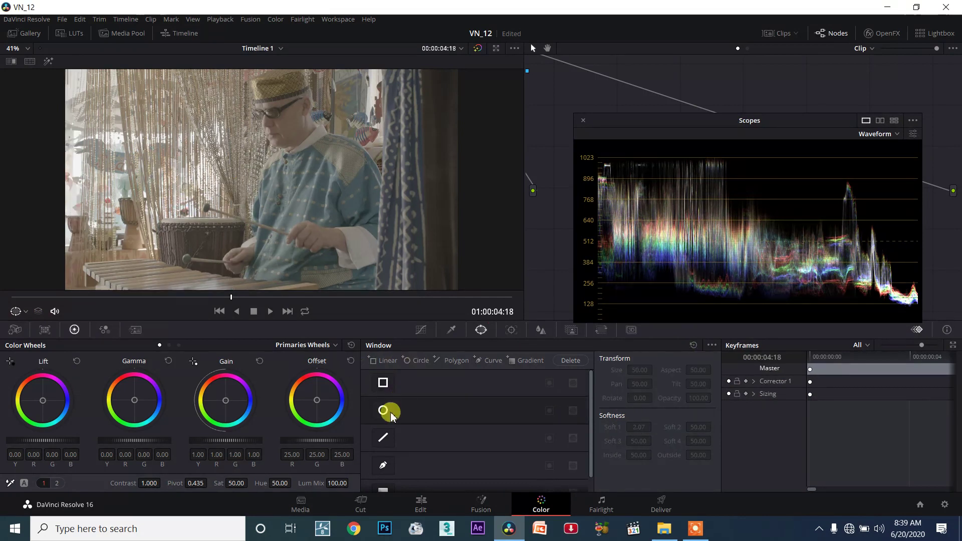
{"action": "left_click", "coordinate": [382, 411]}
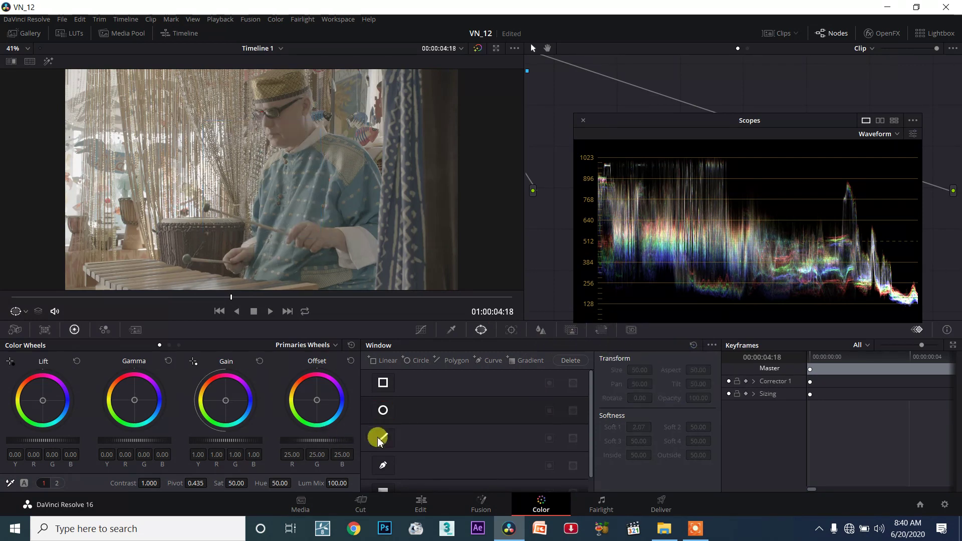
{"action": "left_click", "coordinate": [382, 438]}
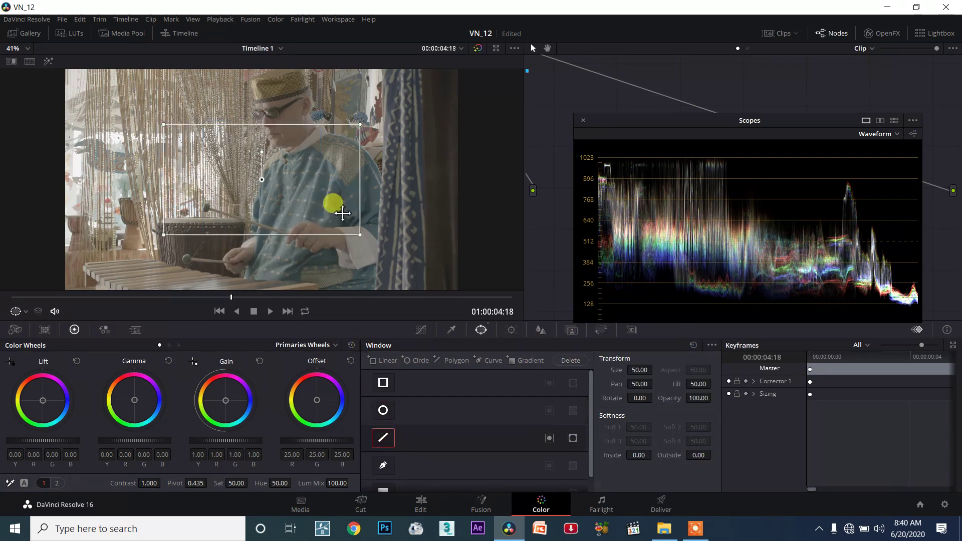
{"action": "left_click_drag", "start_coordinate": [343, 212], "coordinate": [203, 132]}
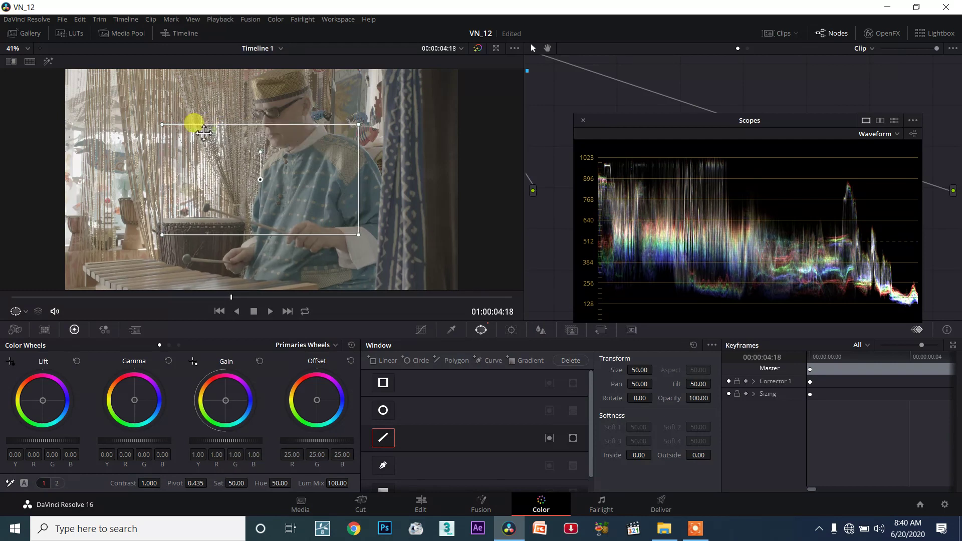
{"action": "left_click_drag", "start_coordinate": [202, 130], "coordinate": [235, 111]}
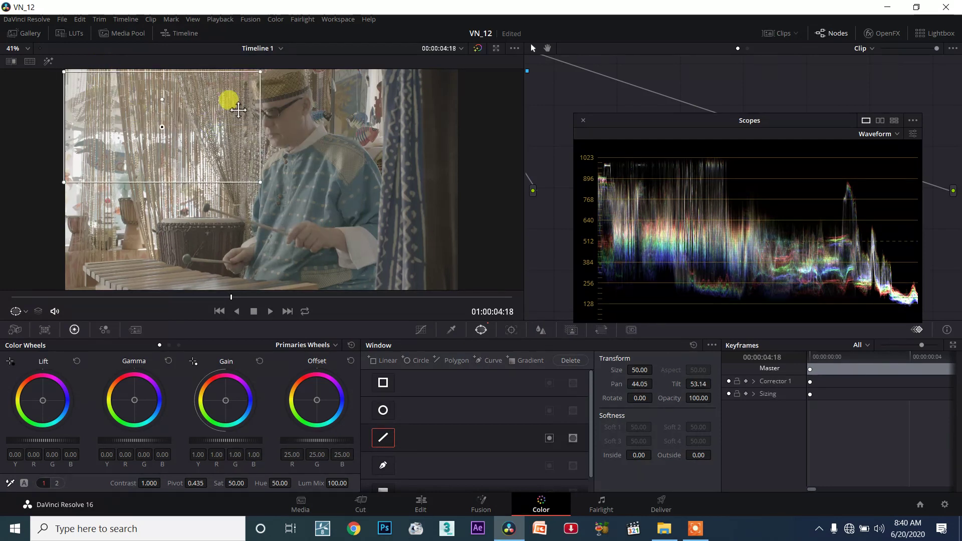
Shape the polygon outline along the man's back, down to the drum and along the left edge
{"action": "left_click_drag", "start_coordinate": [228, 100], "coordinate": [253, 179]}
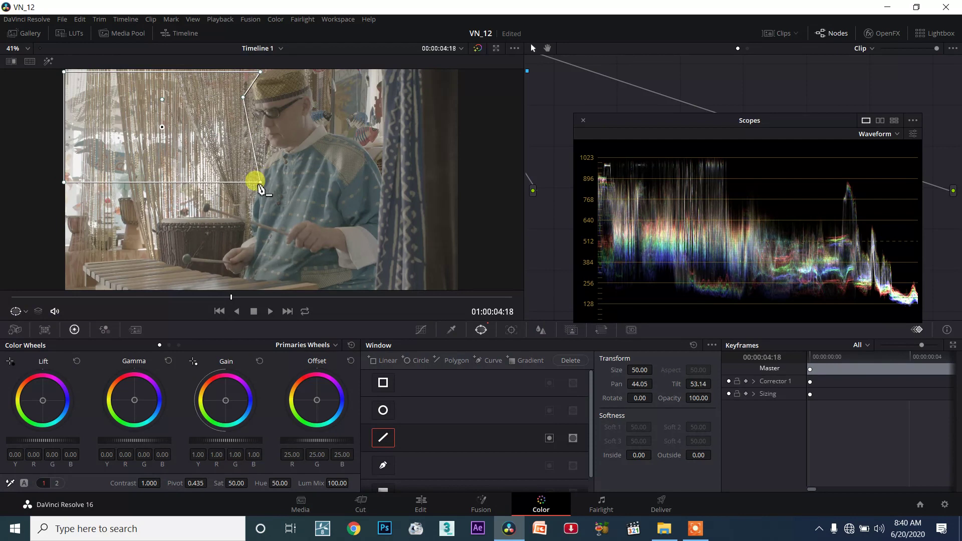
{"action": "left_click_drag", "start_coordinate": [253, 180], "coordinate": [218, 231]}
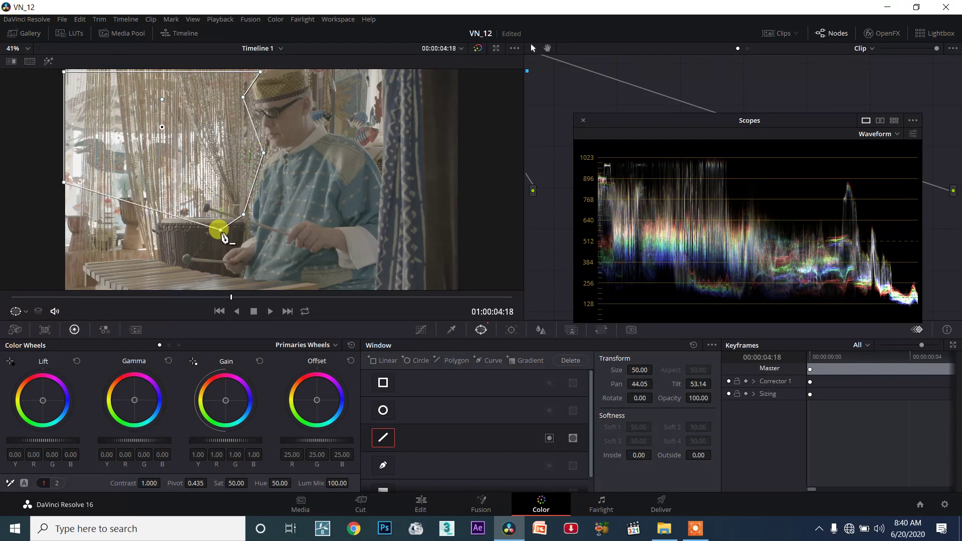
{"action": "left_click_drag", "start_coordinate": [217, 231], "coordinate": [153, 212]}
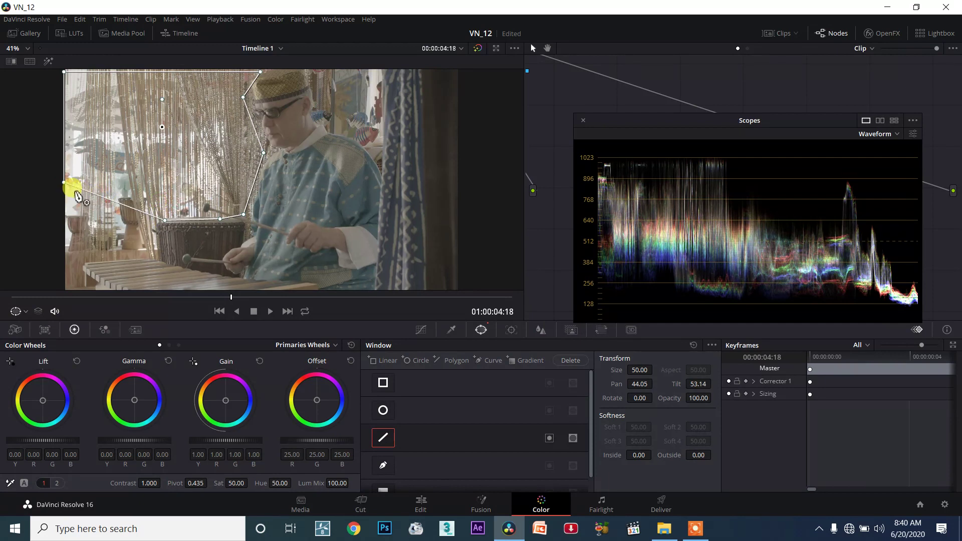
{"action": "left_click_drag", "start_coordinate": [72, 189], "coordinate": [153, 229]}
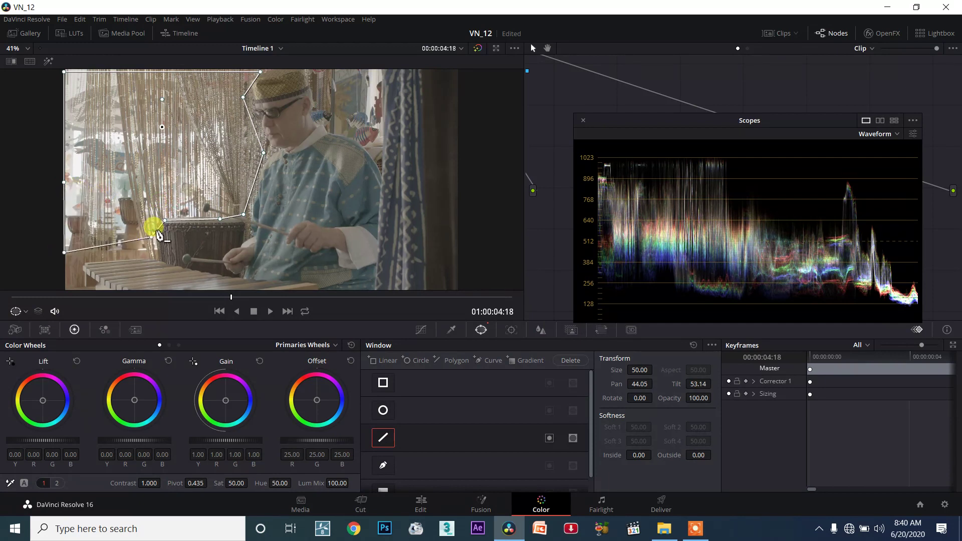
{"action": "left_click_drag", "start_coordinate": [152, 225], "coordinate": [156, 241]}
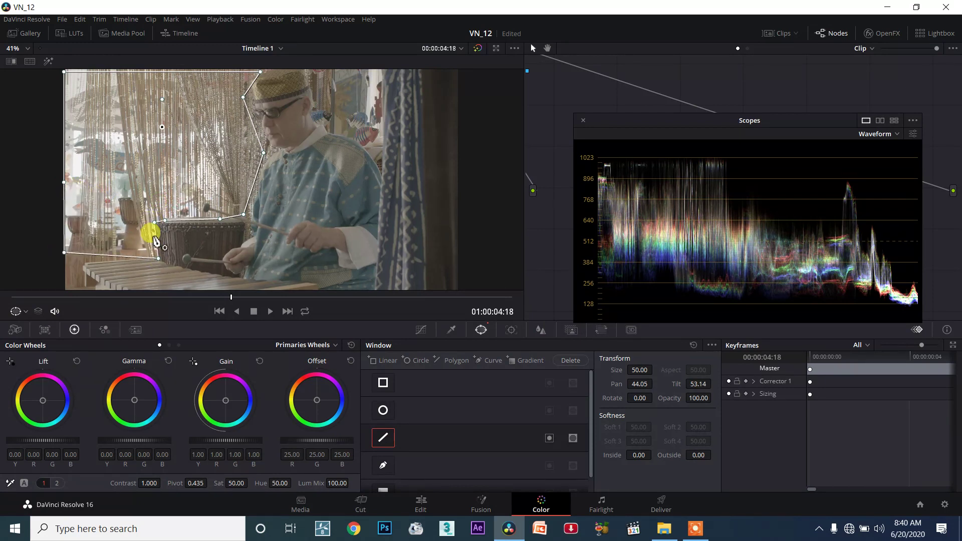
Refine the lower-left points so the outline wraps around the small drum
{"action": "left_click_drag", "start_coordinate": [150, 234], "coordinate": [149, 223]}
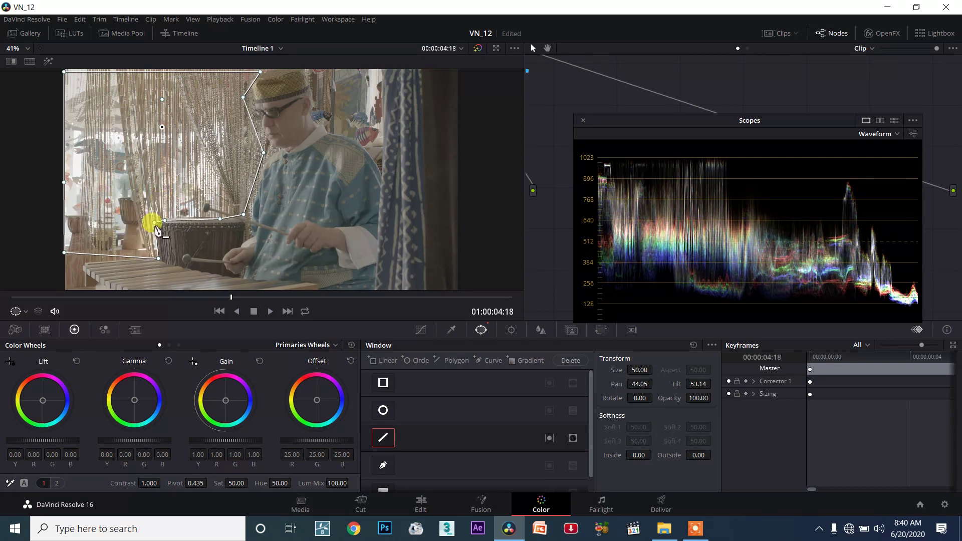
{"action": "left_click_drag", "start_coordinate": [153, 231], "coordinate": [65, 220]}
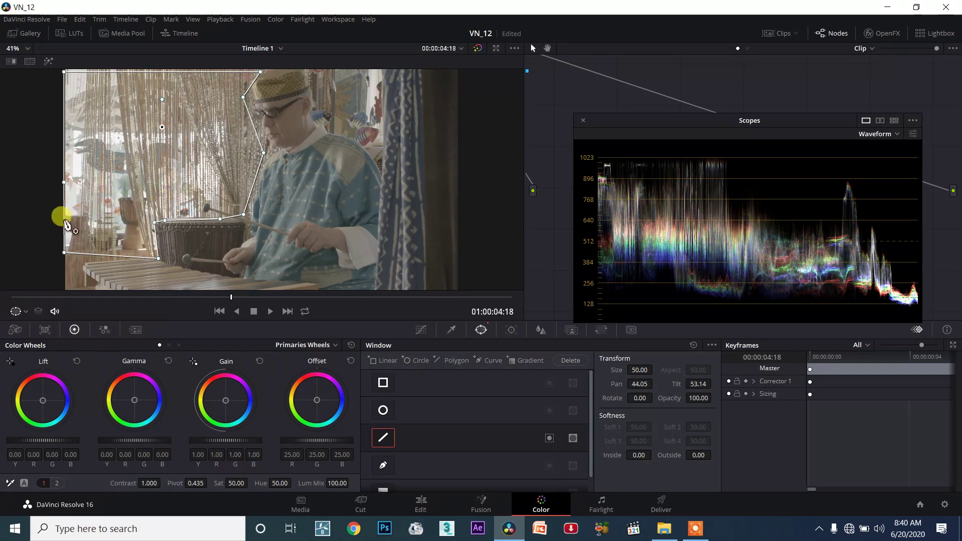
{"action": "left_click_drag", "start_coordinate": [64, 219], "coordinate": [150, 240]}
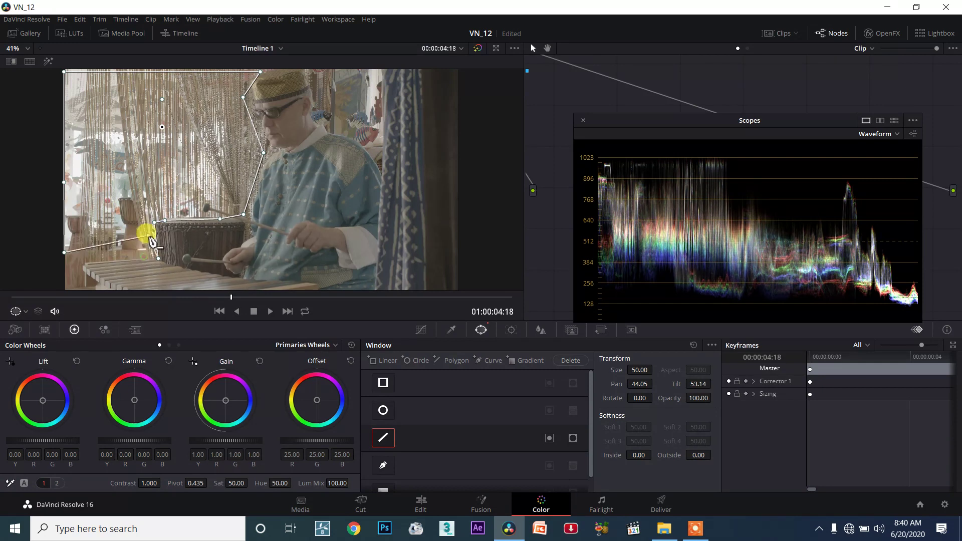
{"action": "left_click_drag", "start_coordinate": [151, 238], "coordinate": [131, 199]}
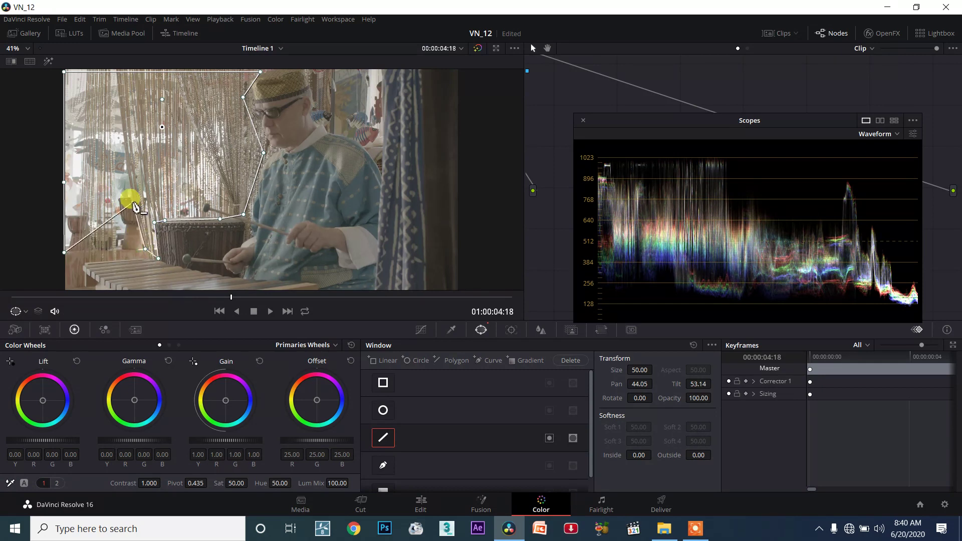
{"action": "left_click_drag", "start_coordinate": [129, 199], "coordinate": [122, 230]}
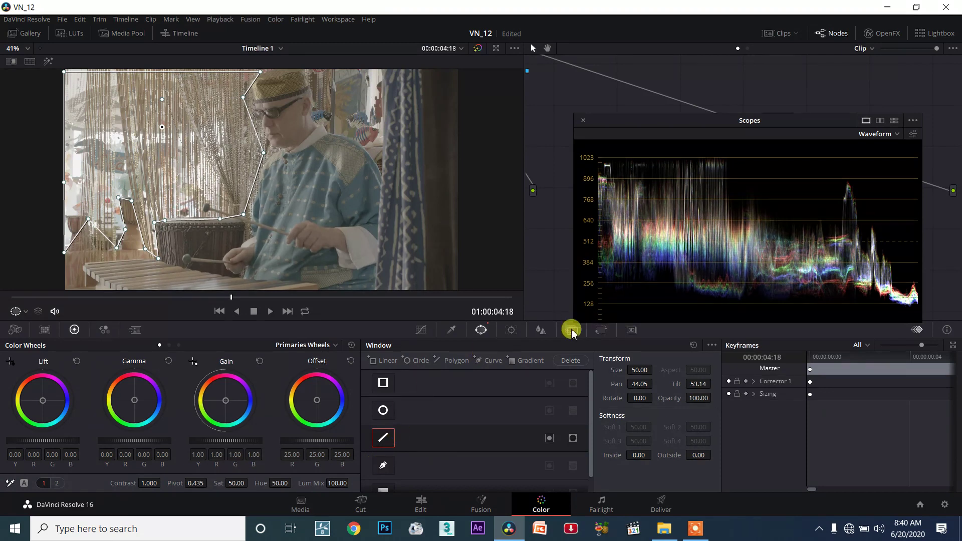
{"action": "mouse_move", "coordinate": [690, 344]}
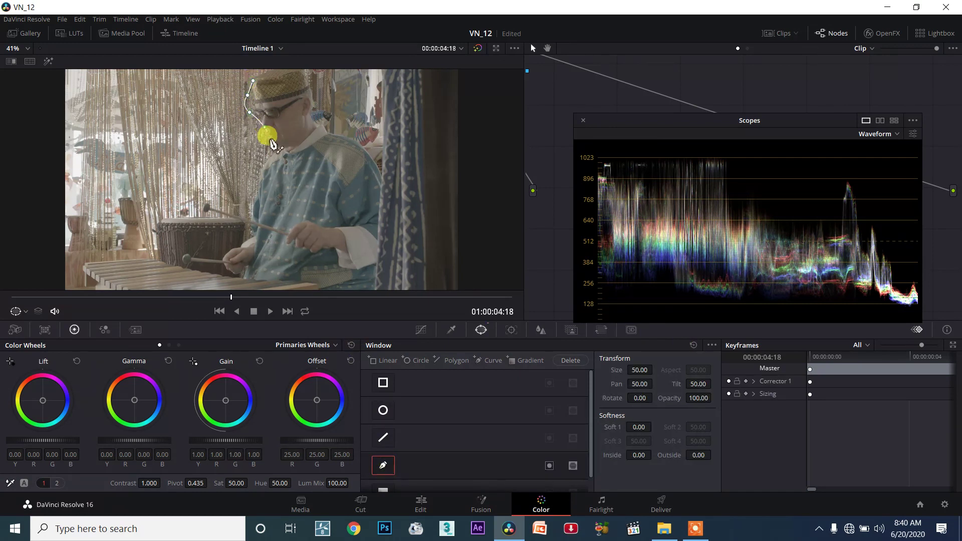
Trace a curve window along the man's back and up toward the top of the frame
{"action": "left_click_drag", "start_coordinate": [267, 136], "coordinate": [136, 226]}
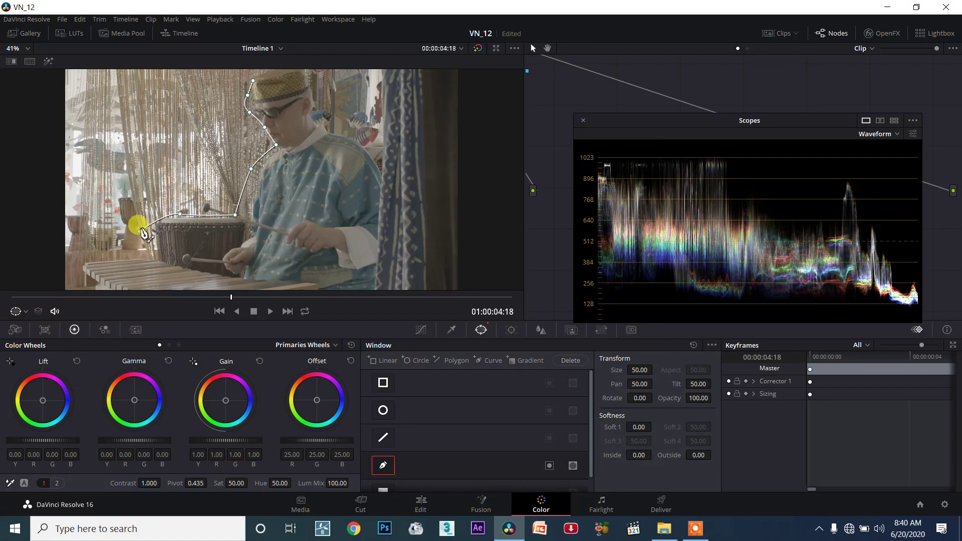
{"action": "left_click_drag", "start_coordinate": [133, 226], "coordinate": [242, 81]}
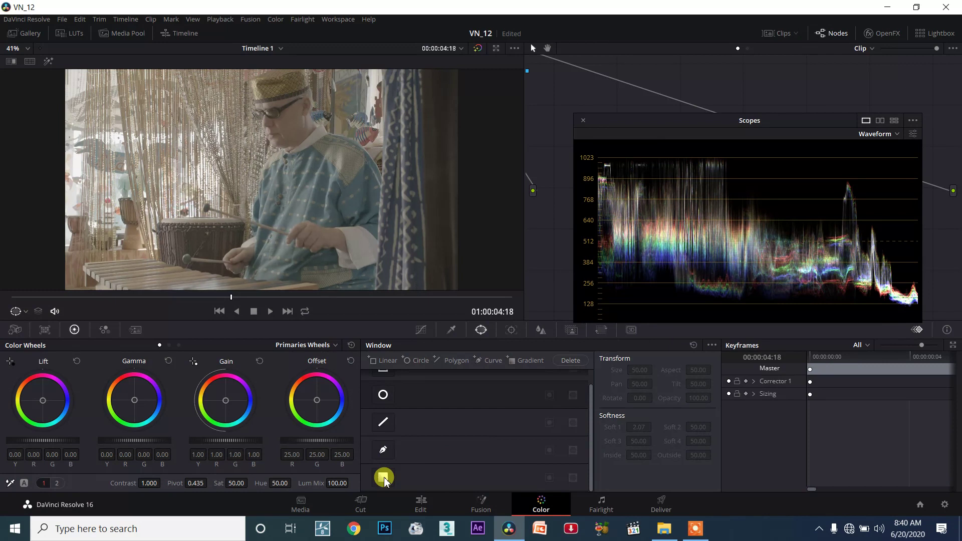
Enable a gradient window angled from the top-left corner and raise contrast, deepening shadows and highlights
{"action": "left_click", "coordinate": [383, 477]}
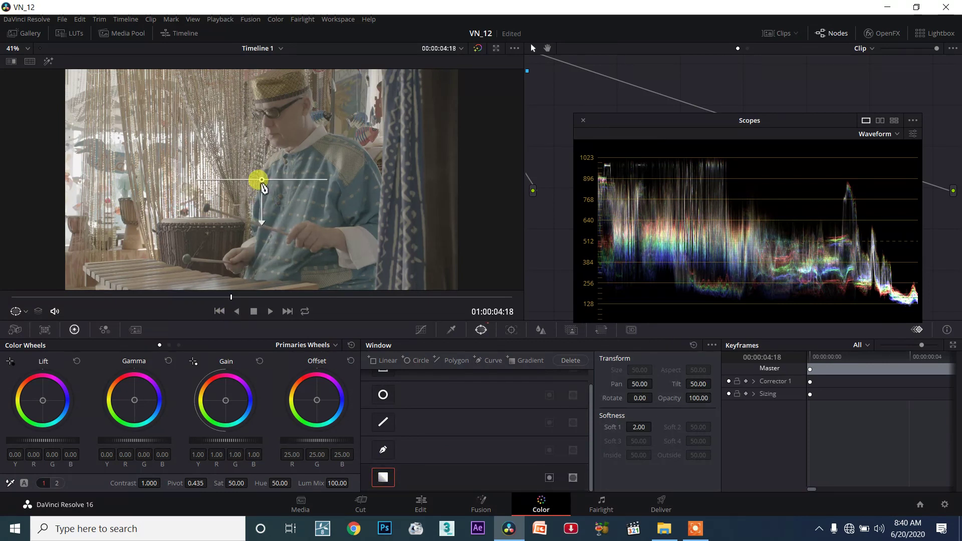
{"action": "left_click_drag", "start_coordinate": [260, 179], "coordinate": [70, 89]}
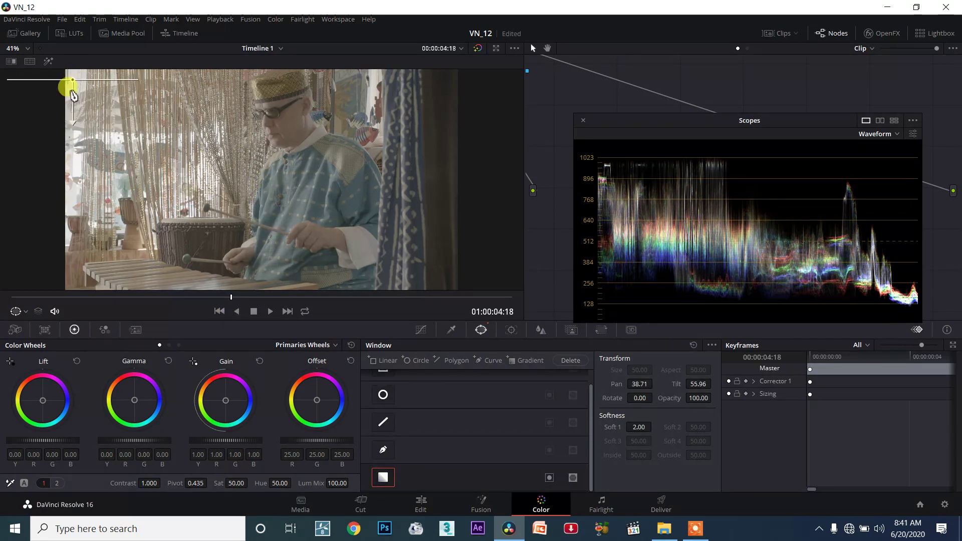
{"action": "left_click_drag", "start_coordinate": [69, 86], "coordinate": [220, 187]}
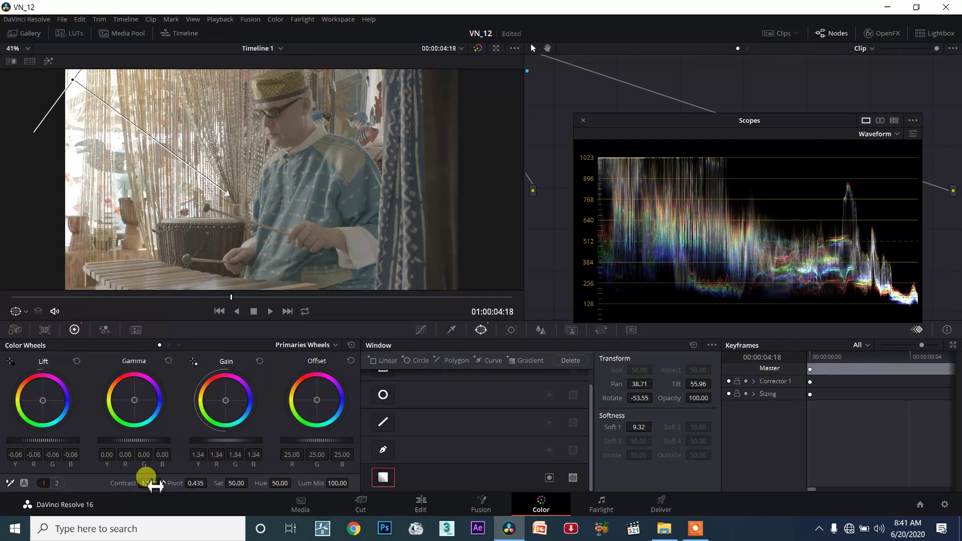
{"action": "left_click_drag", "start_coordinate": [142, 483], "coordinate": [148, 472]}
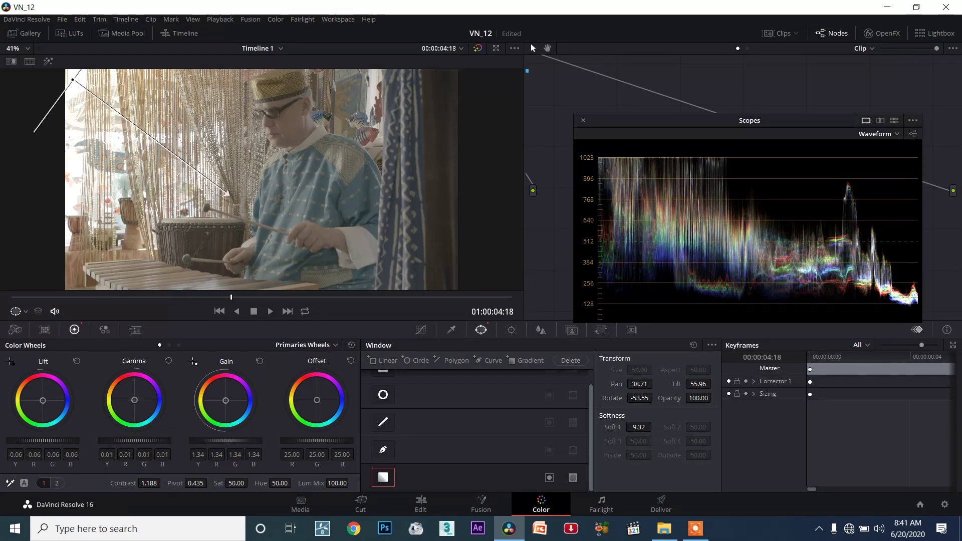
{"action": "left_click_drag", "start_coordinate": [43, 399], "coordinate": [44, 408]}
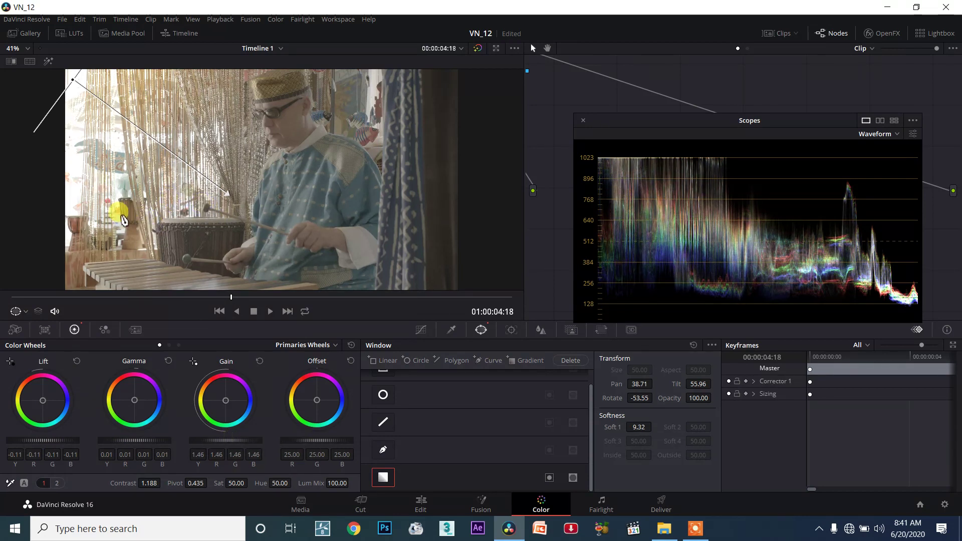
Re-aim the gradient steeper over the bead curtain beside the man, then bring the node graph into view
{"action": "left_click_drag", "start_coordinate": [119, 214], "coordinate": [190, 240]}
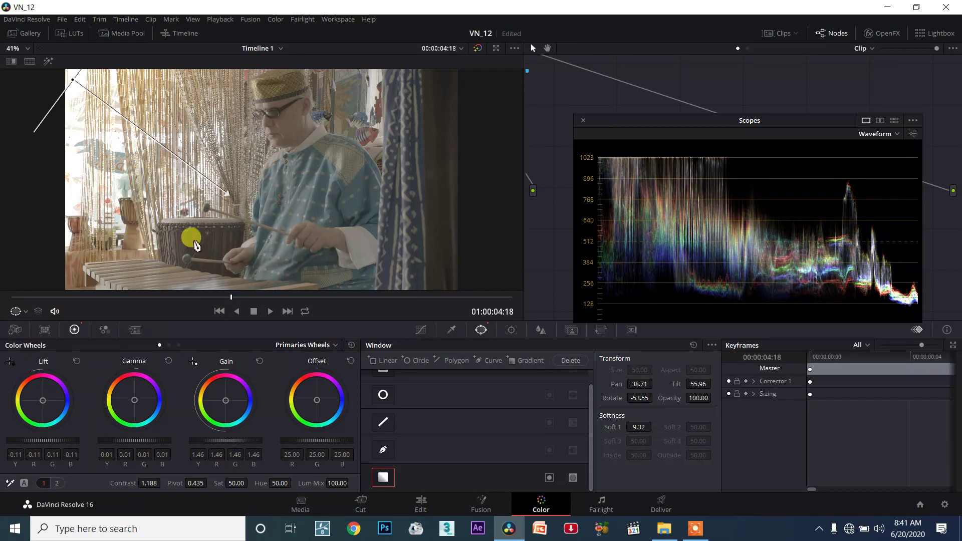
{"action": "left_click_drag", "start_coordinate": [188, 237], "coordinate": [187, 197]}
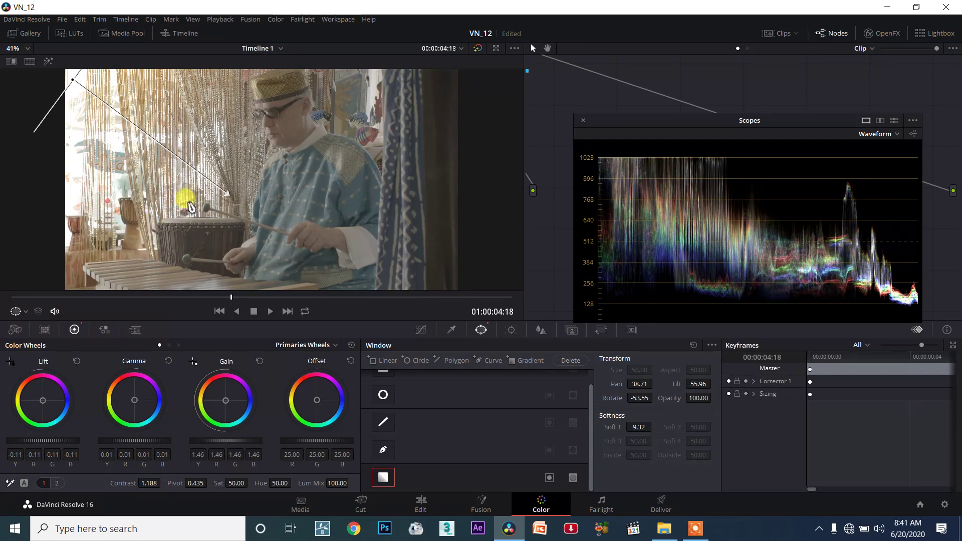
{"action": "left_click_drag", "start_coordinate": [187, 196], "coordinate": [89, 112]}
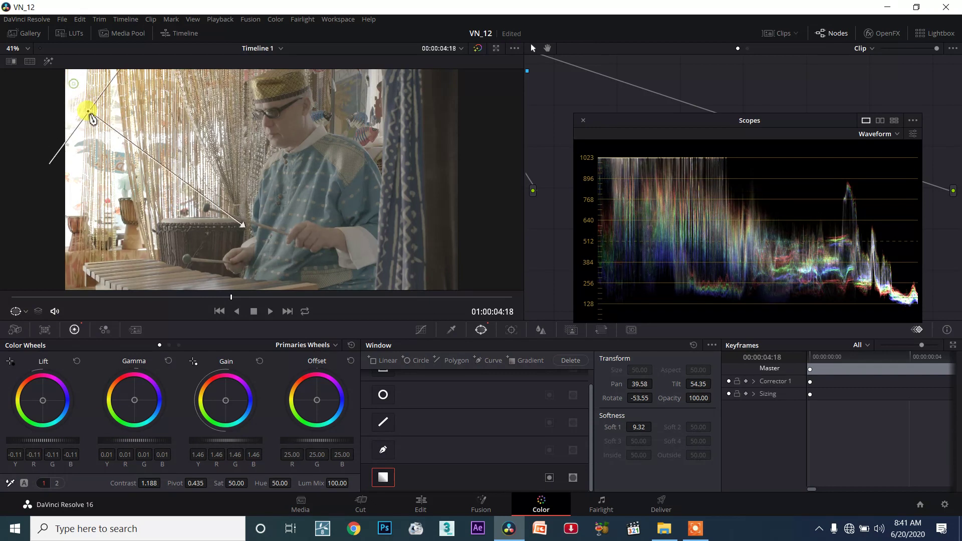
{"action": "left_click_drag", "start_coordinate": [88, 111], "coordinate": [232, 190]}
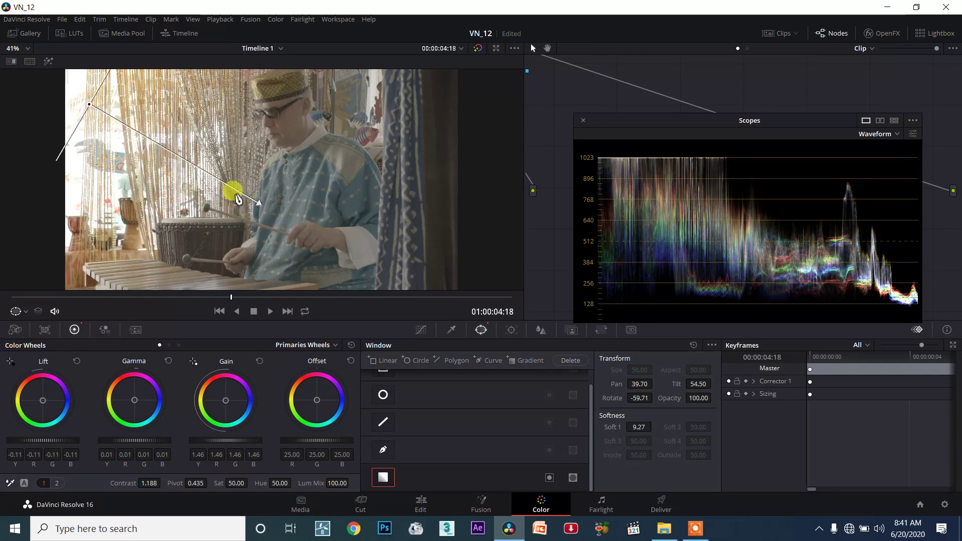
{"action": "left_click_drag", "start_coordinate": [232, 190], "coordinate": [92, 264]}
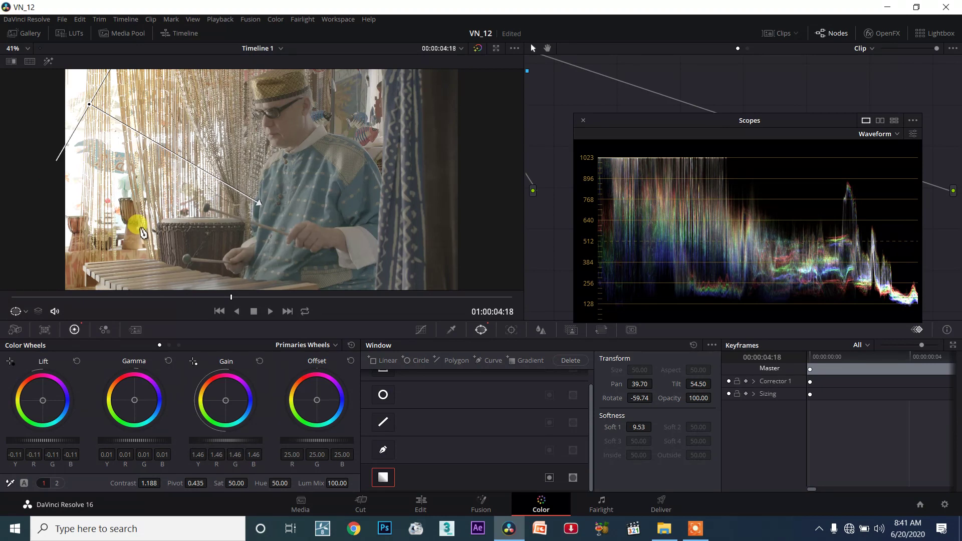
{"action": "mouse_move", "coordinate": [95, 174]}
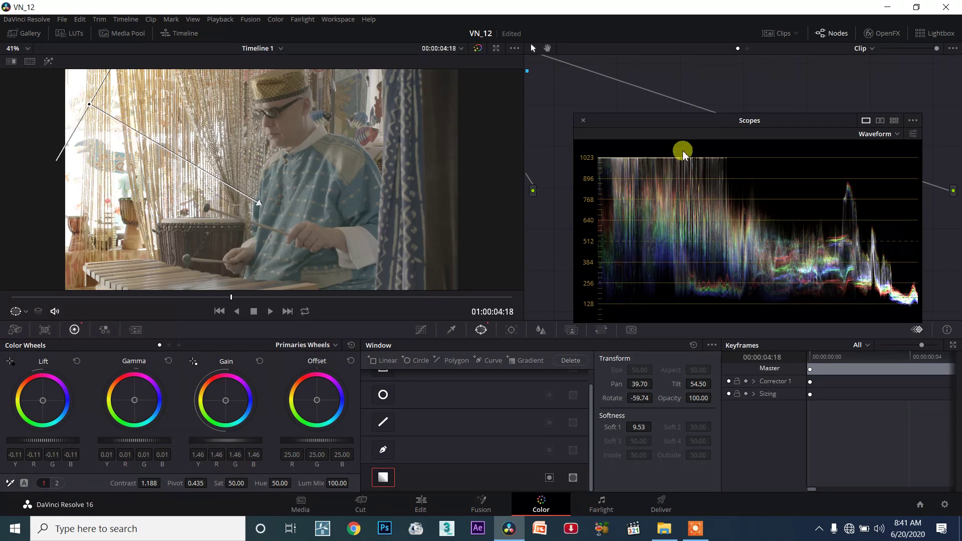
{"action": "left_click_drag", "start_coordinate": [682, 152], "coordinate": [588, 116]}
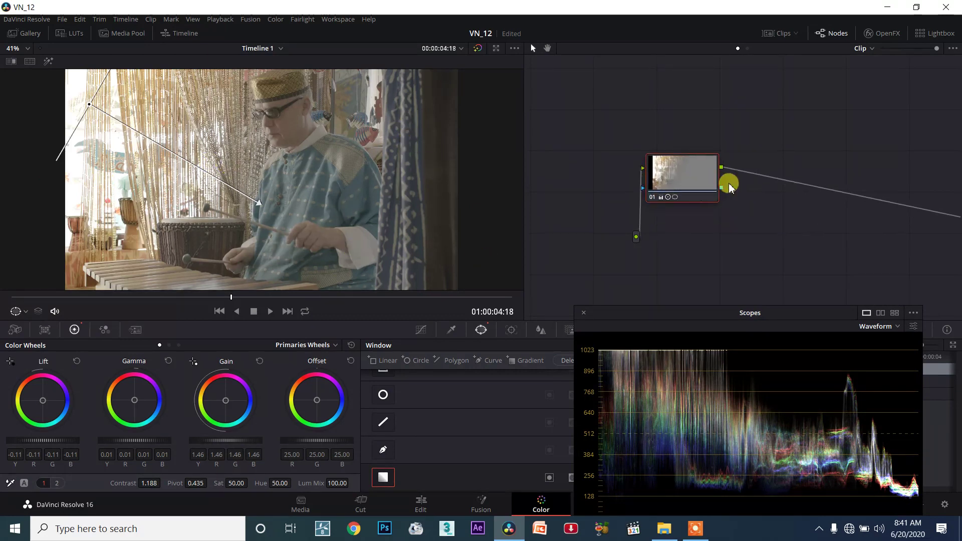
{"action": "right_click", "coordinate": [729, 185]}
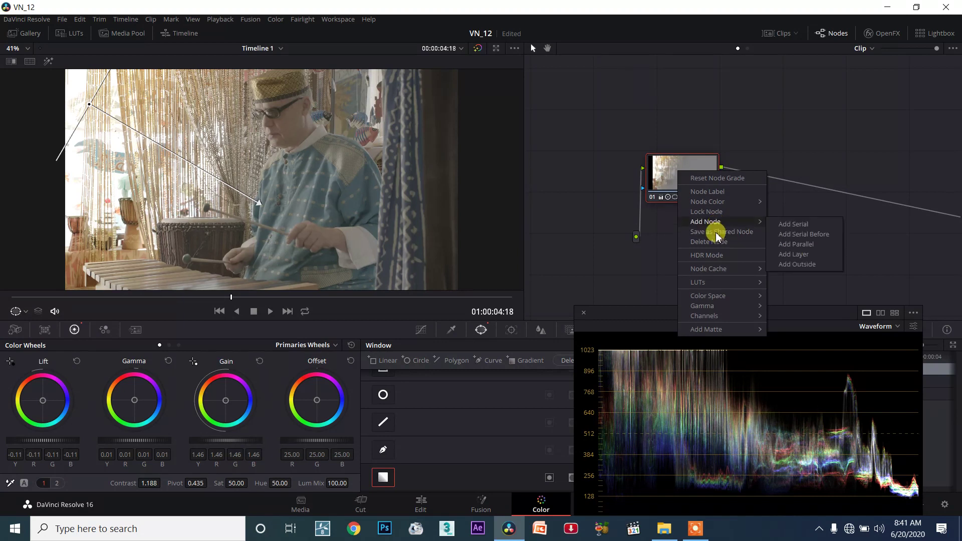
{"action": "left_click", "coordinate": [794, 223]}
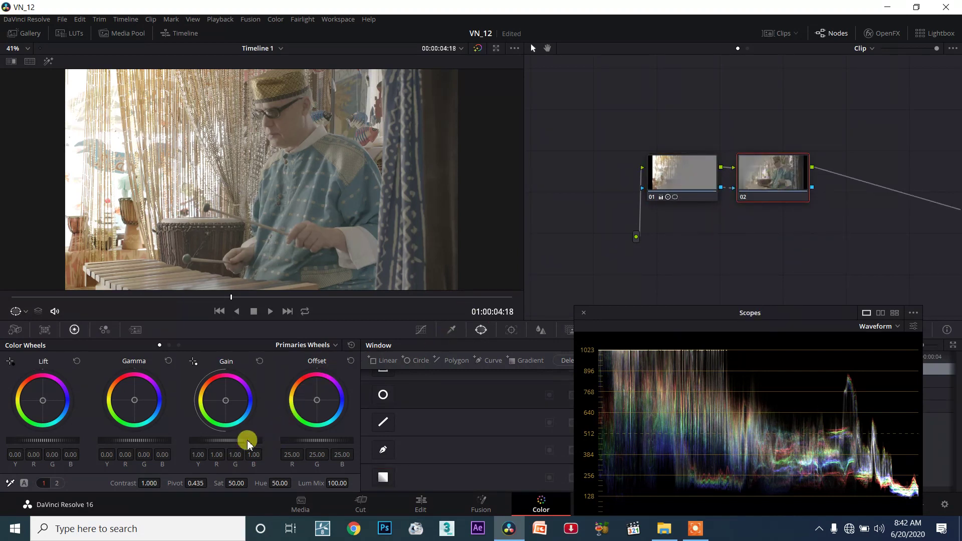
{"action": "left_click_drag", "start_coordinate": [248, 441], "coordinate": [245, 441]}
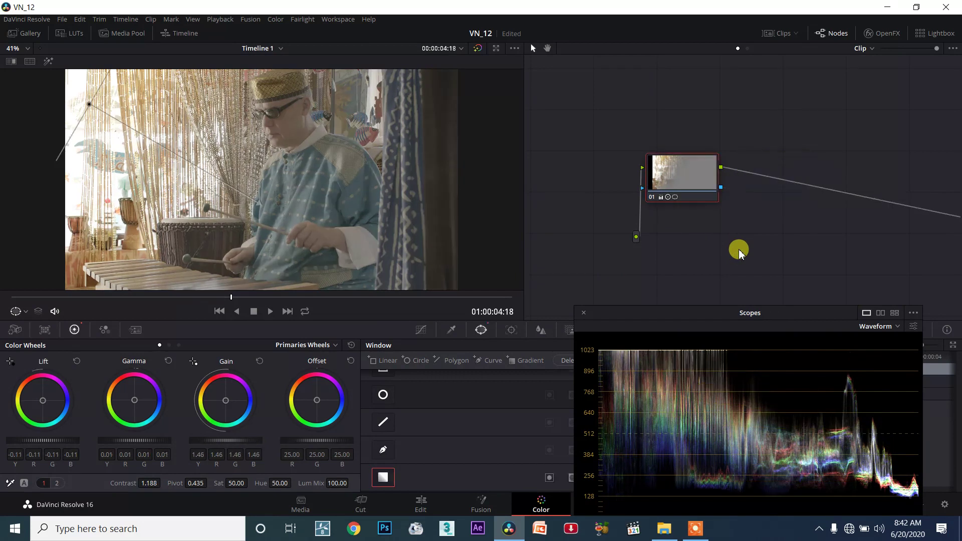
Add a serial node after node 01 from its context menu
{"action": "right_click", "coordinate": [685, 174]}
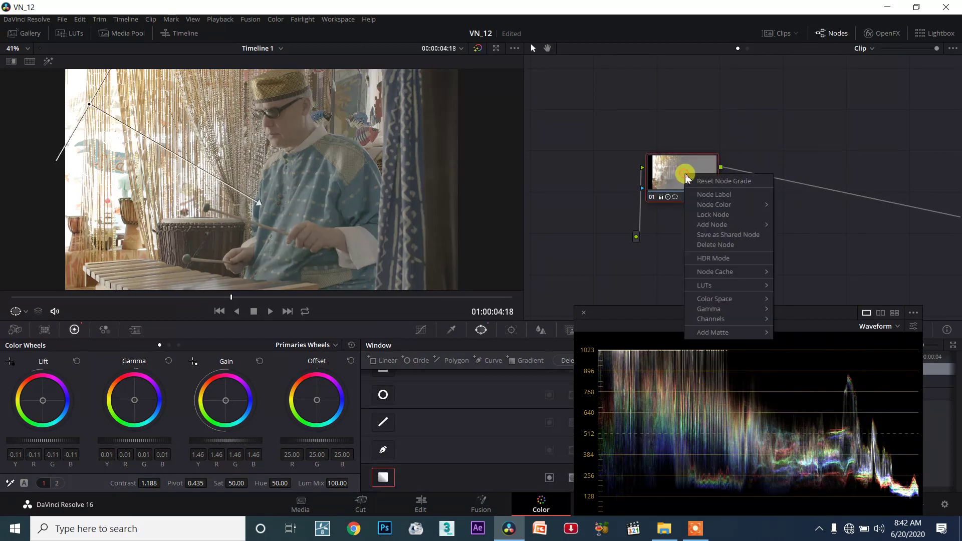
{"action": "mouse_move", "coordinate": [711, 224]}
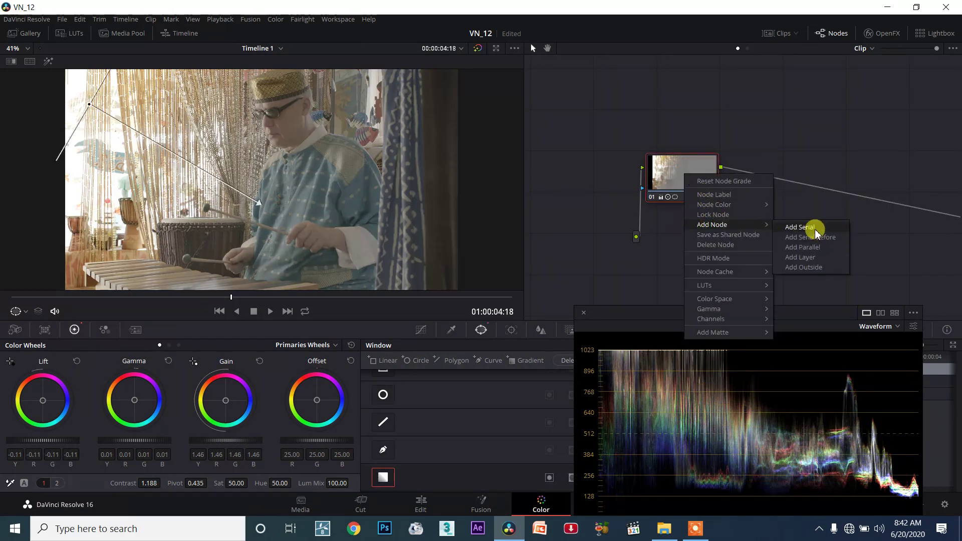
{"action": "left_click", "coordinate": [799, 227]}
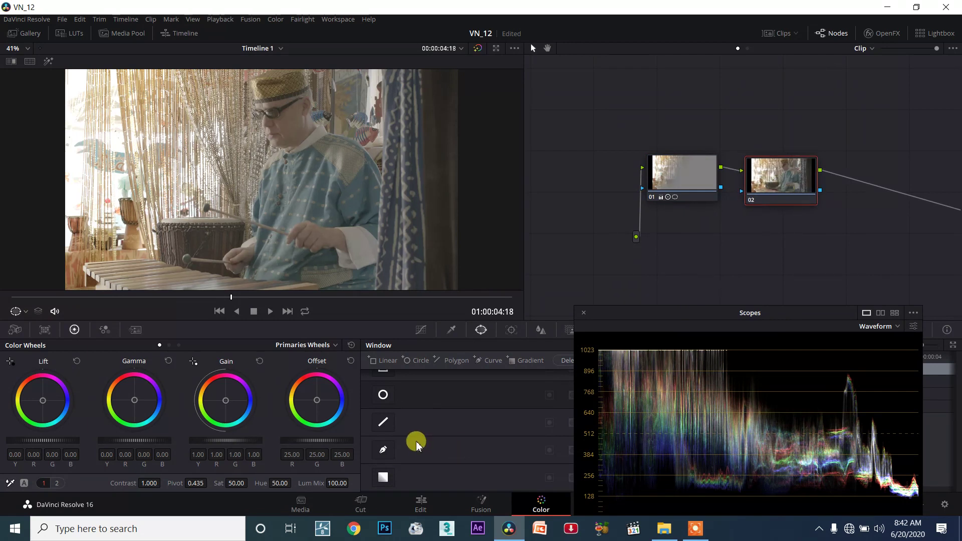
{"action": "mouse_move", "coordinate": [304, 434]}
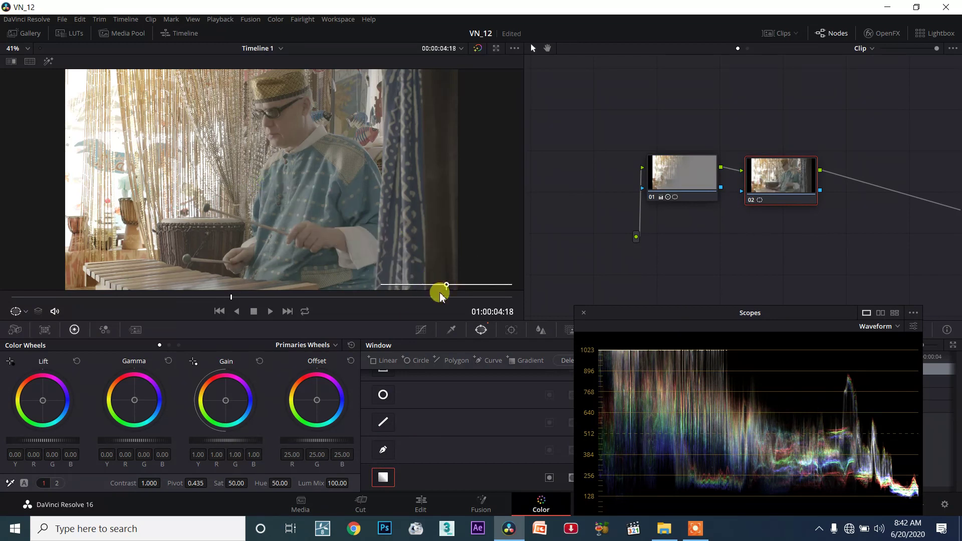
Aim node 02's gradient diagonally from the lower right toward the man's shoulder and chest
{"action": "left_click_drag", "start_coordinate": [447, 290], "coordinate": [236, 179]}
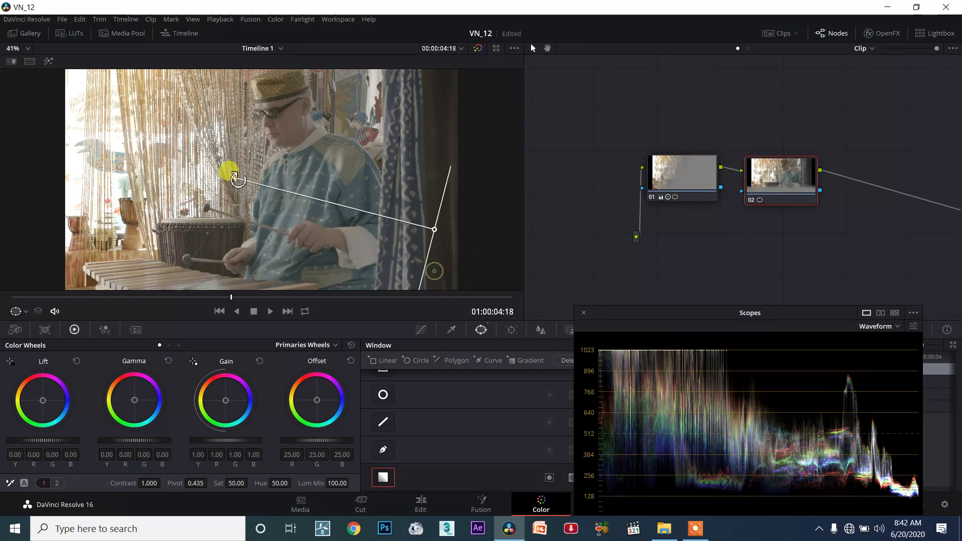
{"action": "left_click_drag", "start_coordinate": [235, 180], "coordinate": [433, 226]}
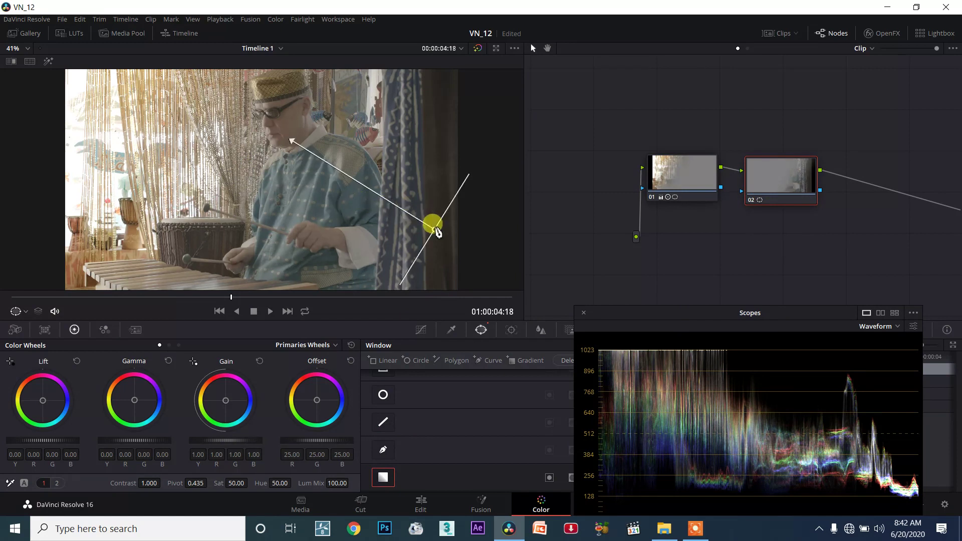
{"action": "left_click_drag", "start_coordinate": [430, 226], "coordinate": [319, 197]}
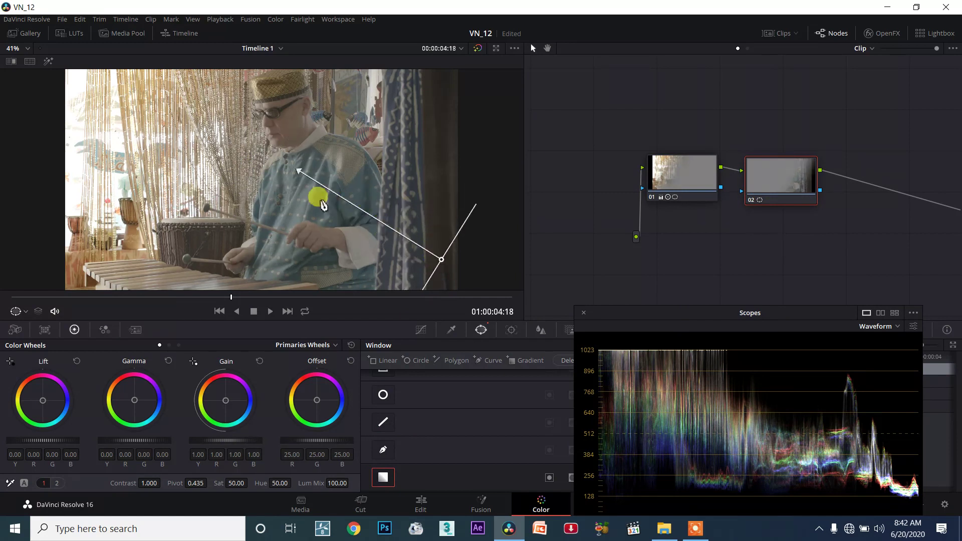
{"action": "left_click_drag", "start_coordinate": [318, 197], "coordinate": [431, 262]}
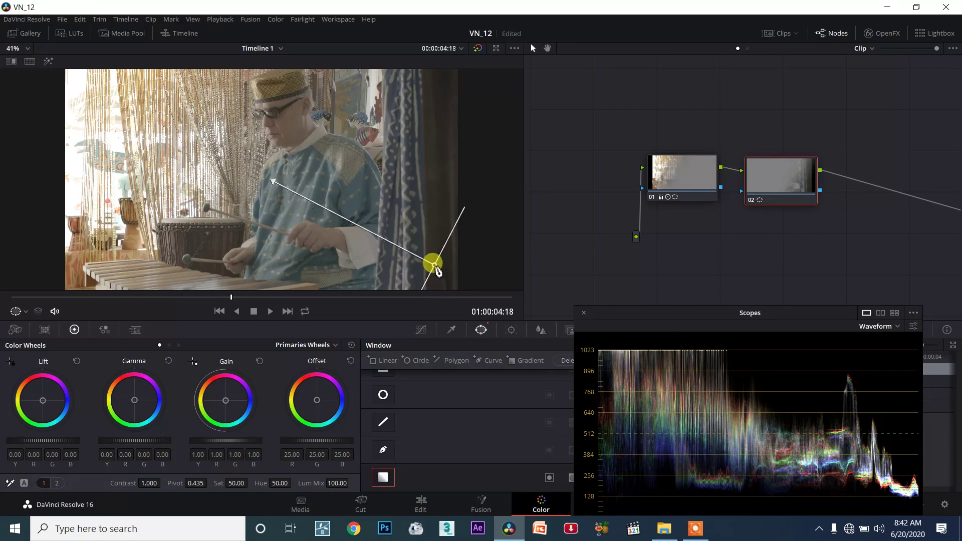
{"action": "left_click_drag", "start_coordinate": [433, 264], "coordinate": [264, 169]}
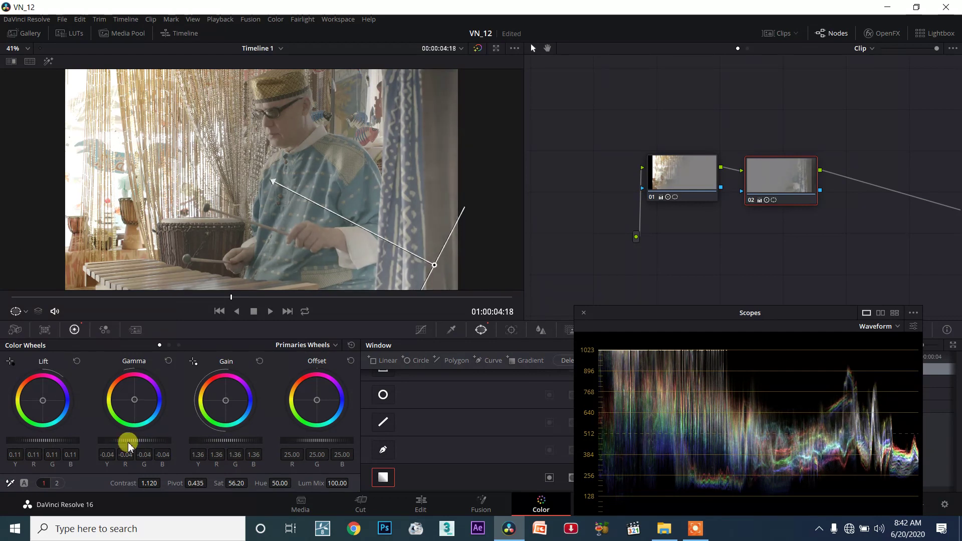
Lower lift, brighten gain with a warmer tint, and re-angle node 02's gradient across the man
{"action": "left_click_drag", "start_coordinate": [129, 441], "coordinate": [129, 445]}
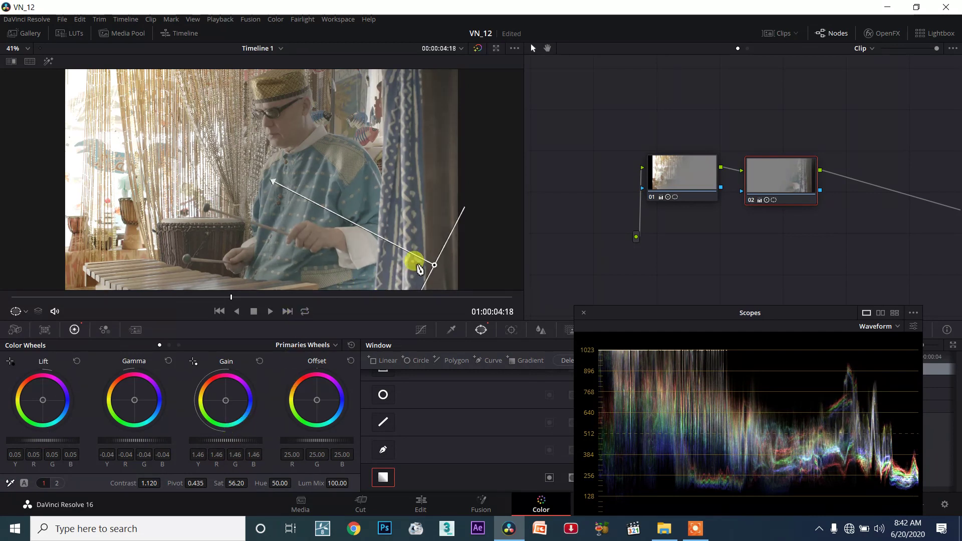
{"action": "left_click_drag", "start_coordinate": [417, 263], "coordinate": [417, 234]}
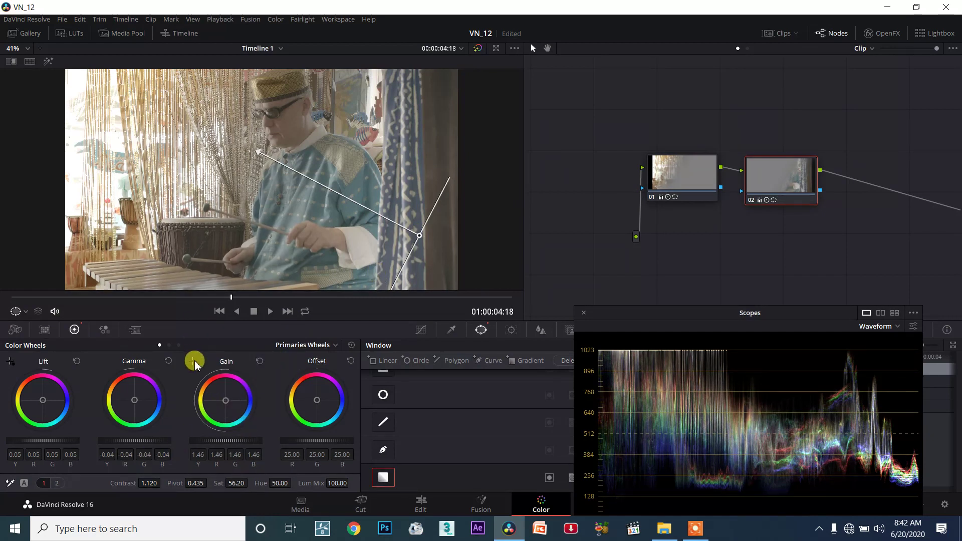
{"action": "left_click_drag", "start_coordinate": [226, 400], "coordinate": [221, 400]}
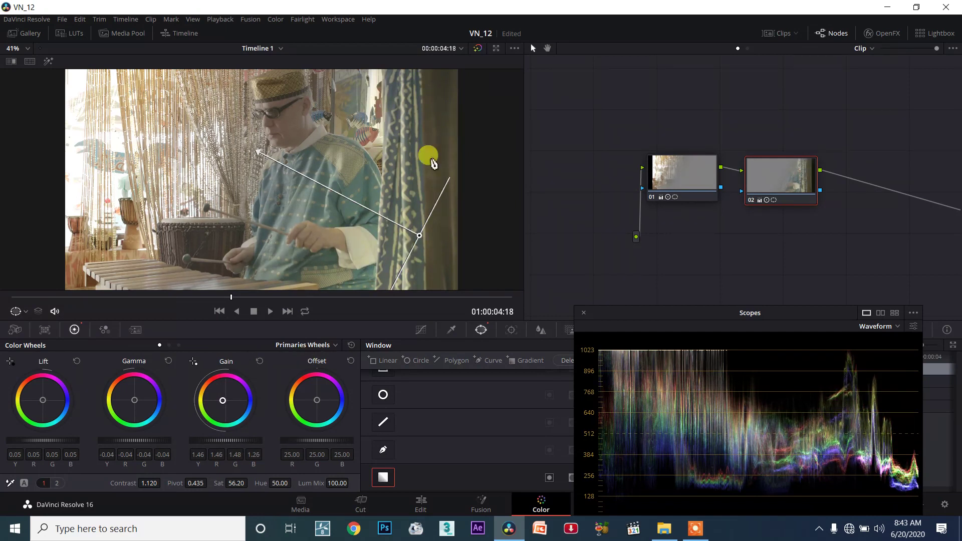
{"action": "mouse_move", "coordinate": [218, 477]}
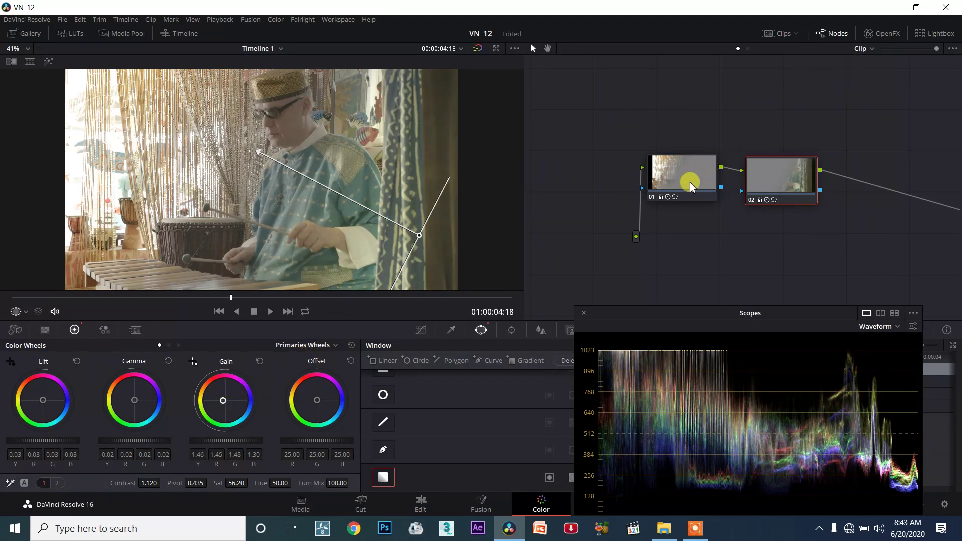
{"action": "left_click", "coordinate": [795, 182]}
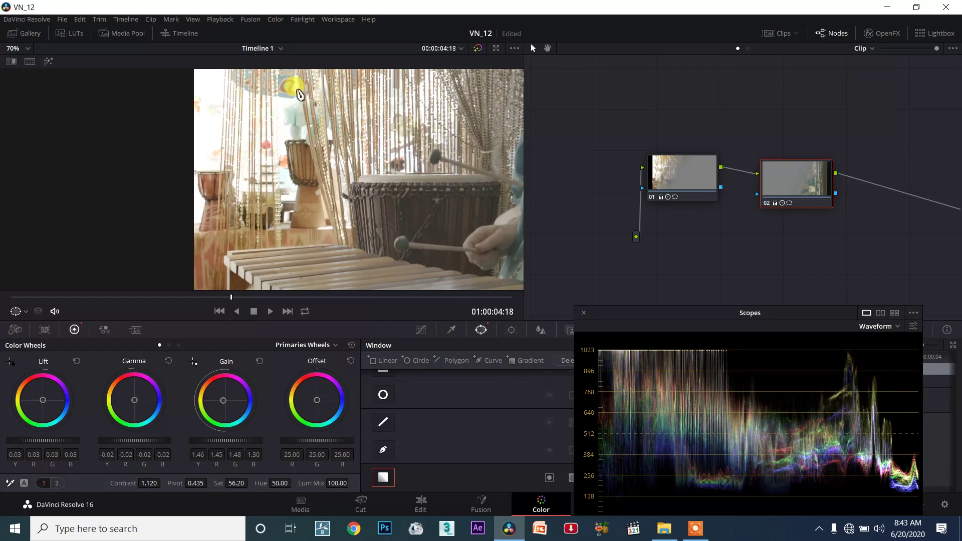
{"action": "mouse_move", "coordinate": [310, 112]}
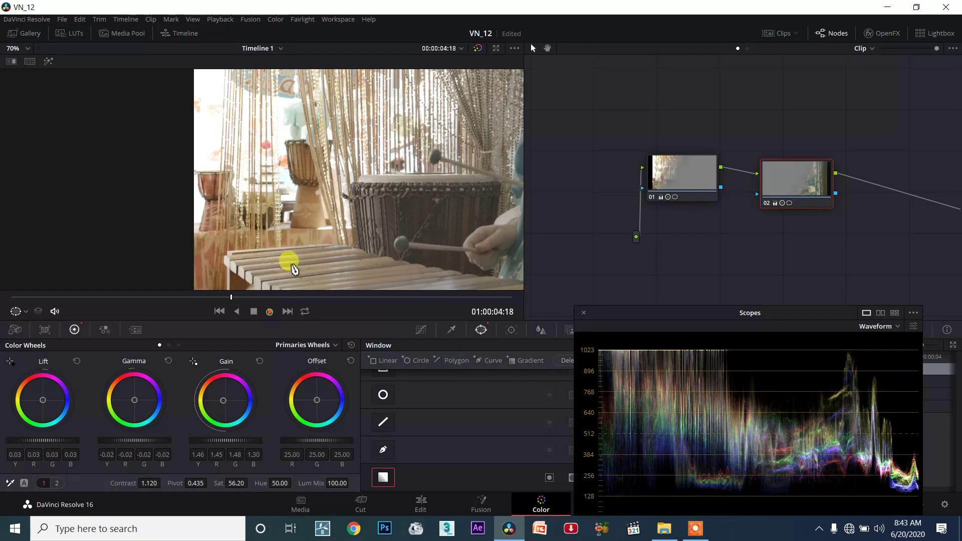
Play the graded xylophone clip and stop it around ten seconds in
{"action": "left_click", "coordinate": [254, 312]}
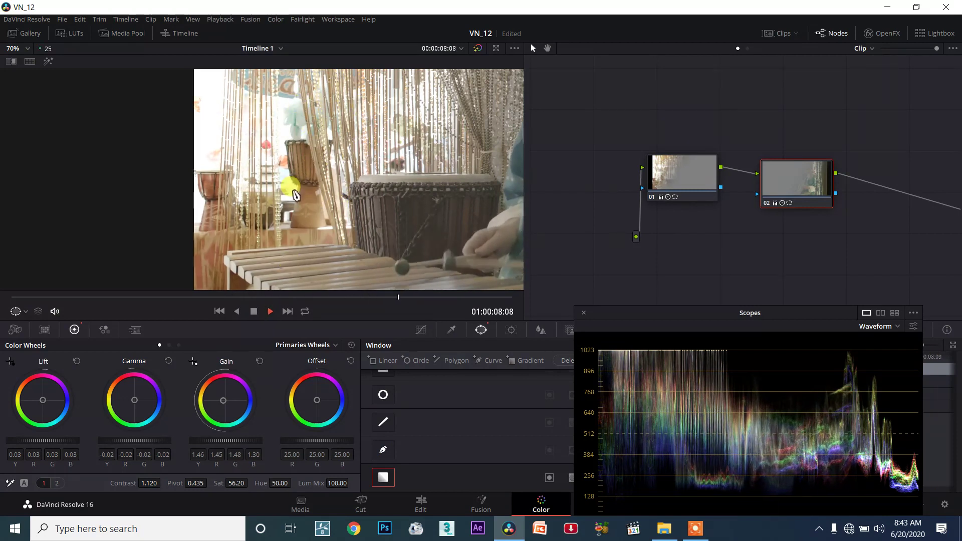
{"action": "left_click", "coordinate": [258, 310]}
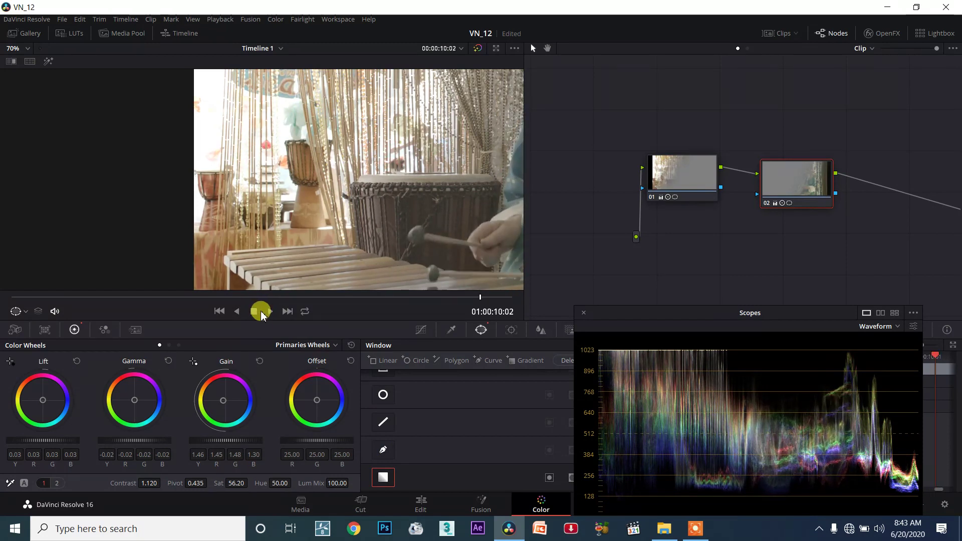
{"action": "left_click", "coordinate": [258, 311]}
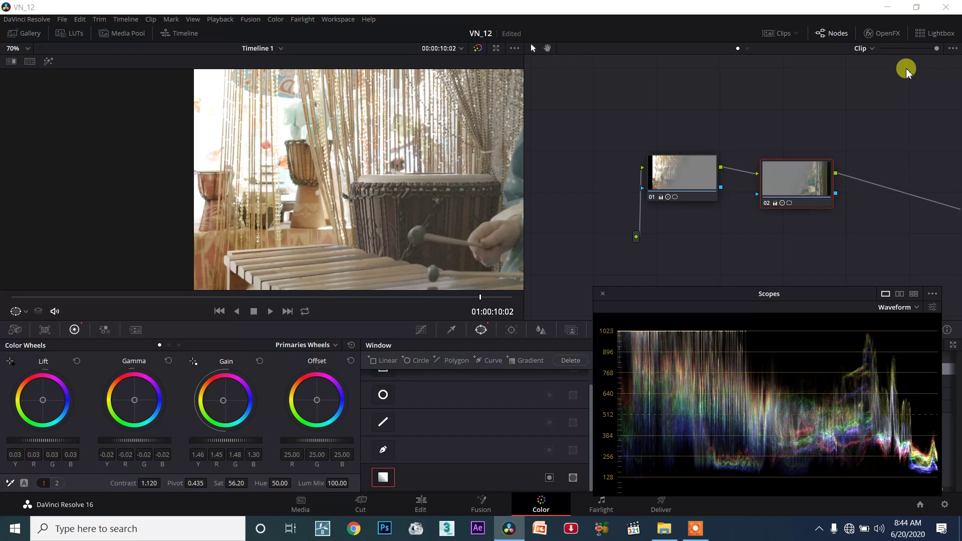
{"action": "mouse_move", "coordinate": [786, 359]}
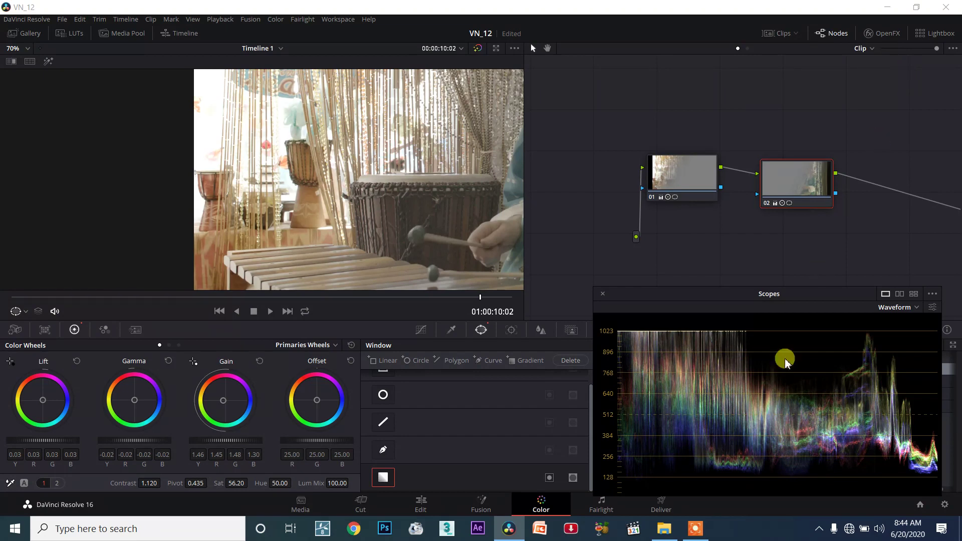